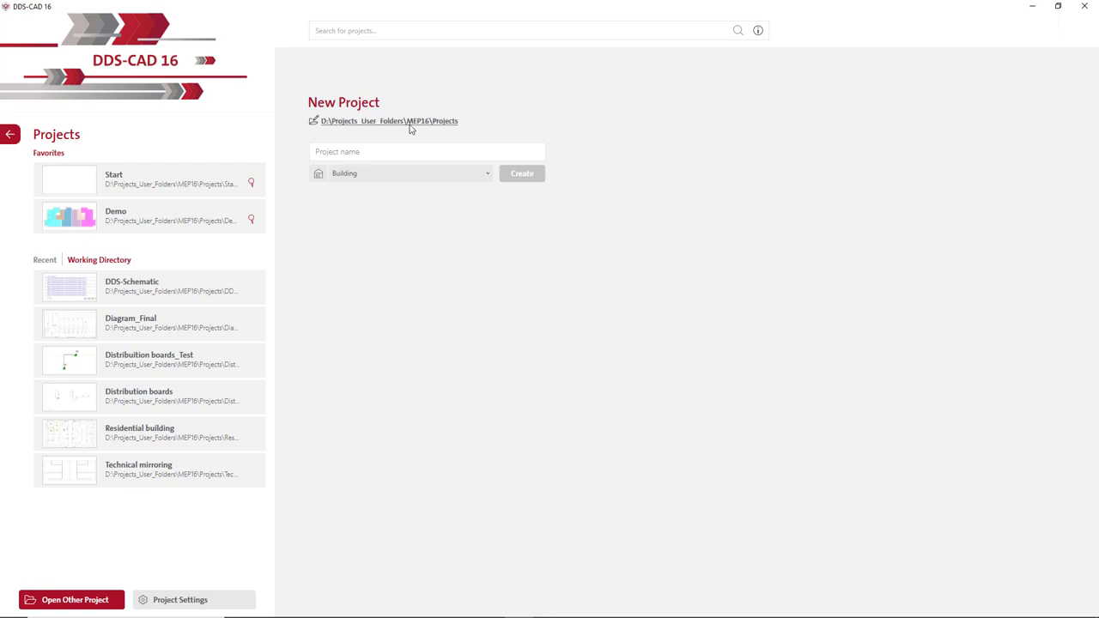
Step: Pin the Diagram_Final project from the recent projects list to favourites
left_click(387, 120)
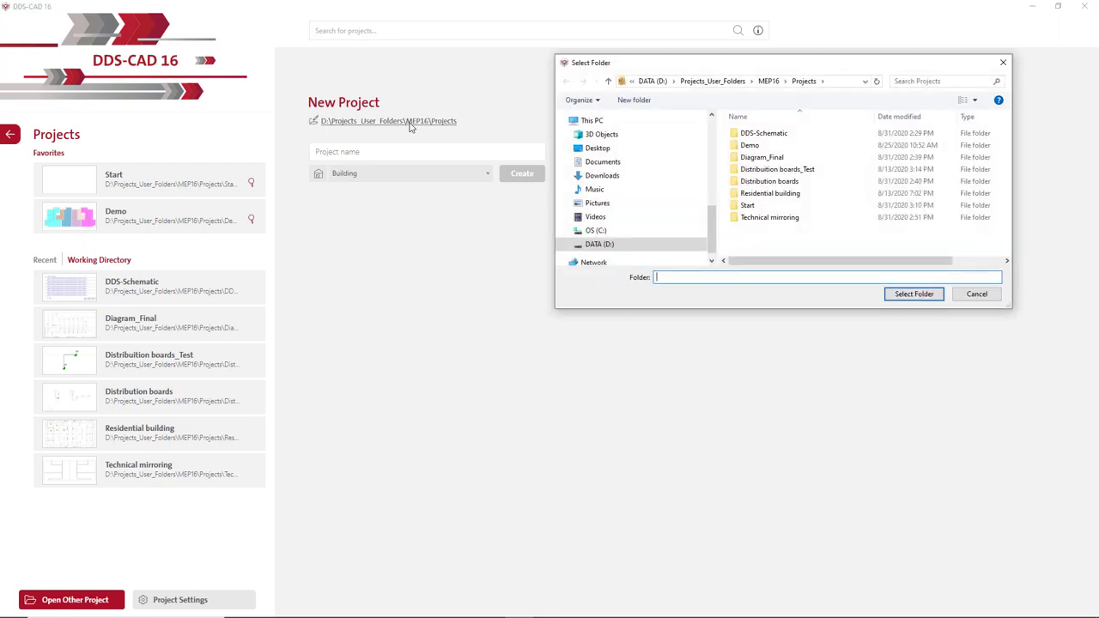
left_click(976, 294)
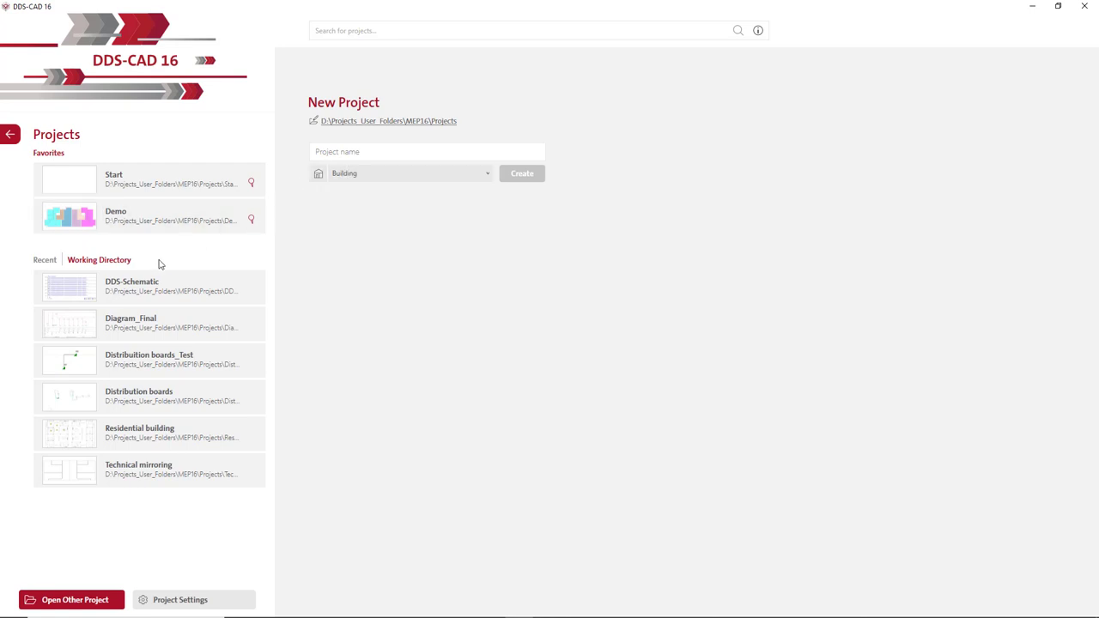
left_click(43, 259)
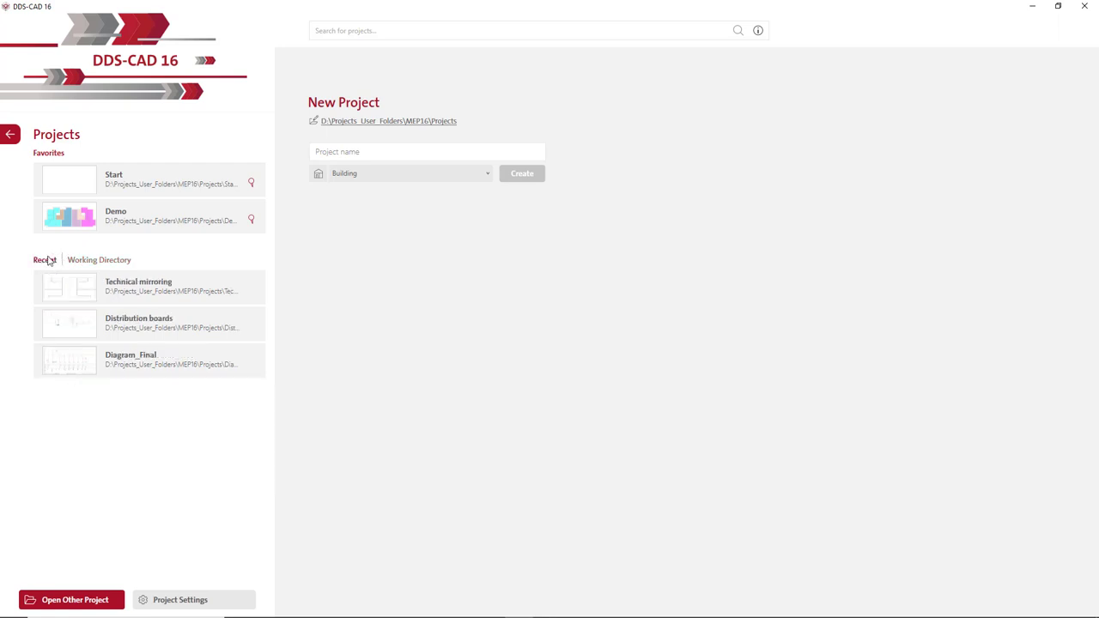
mouse_move(254, 366)
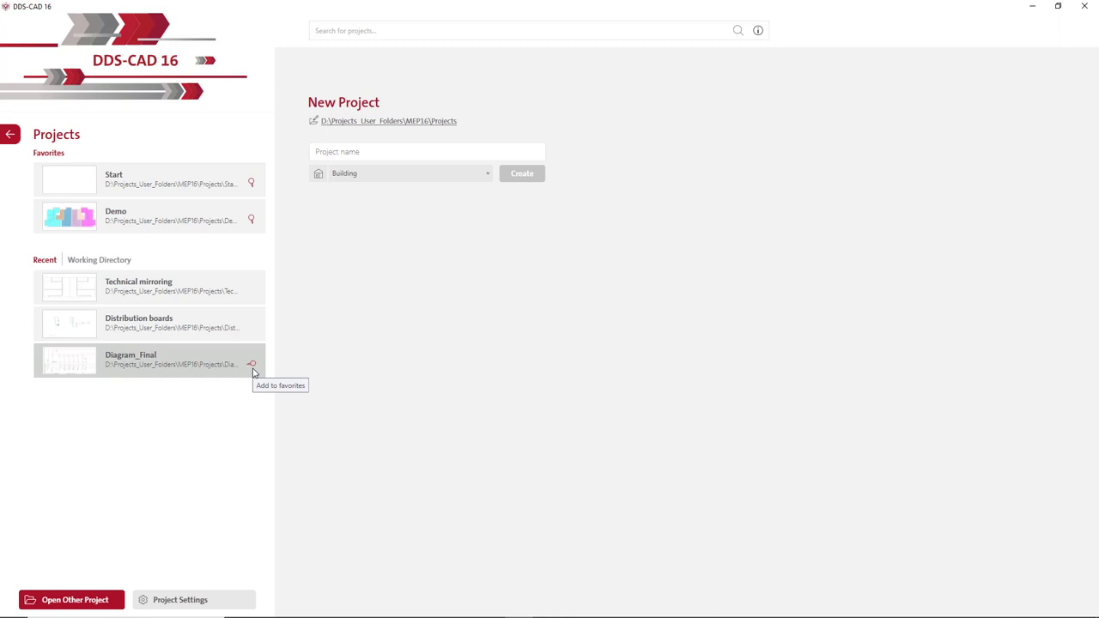
left_click(253, 363)
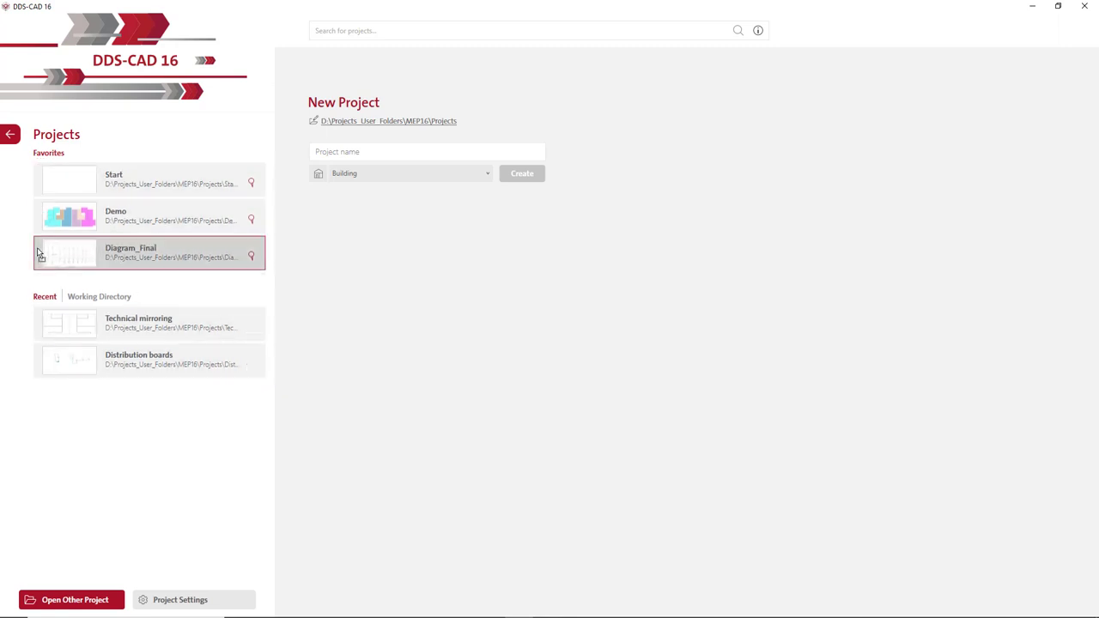
mouse_move(12, 271)
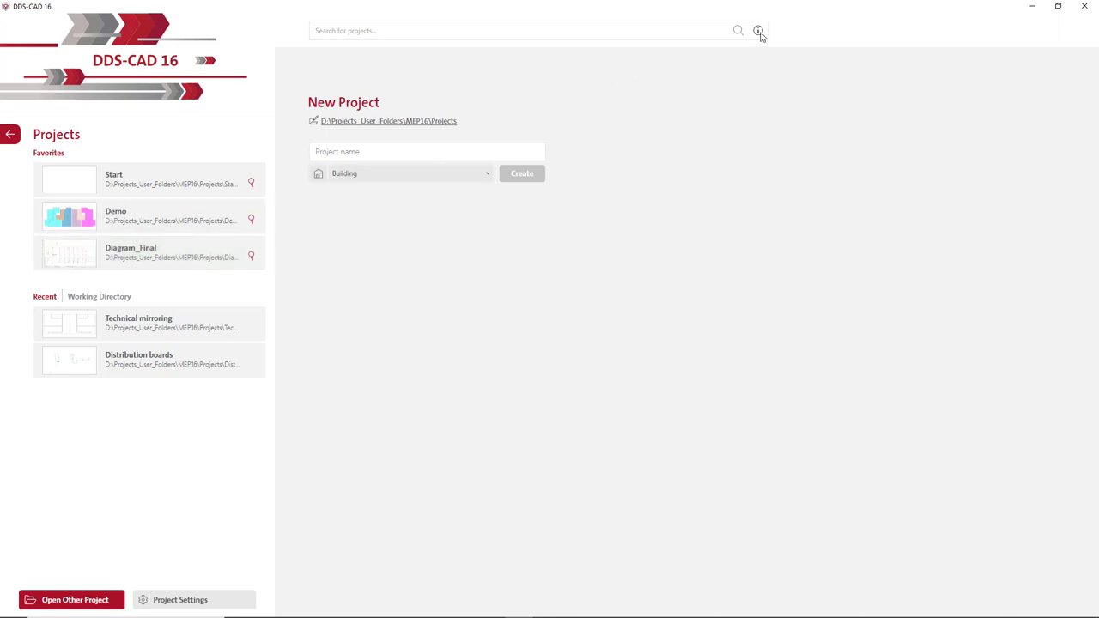
Step: Create a project named 'New Project' with Electrical as its discipline
left_click(758, 30)
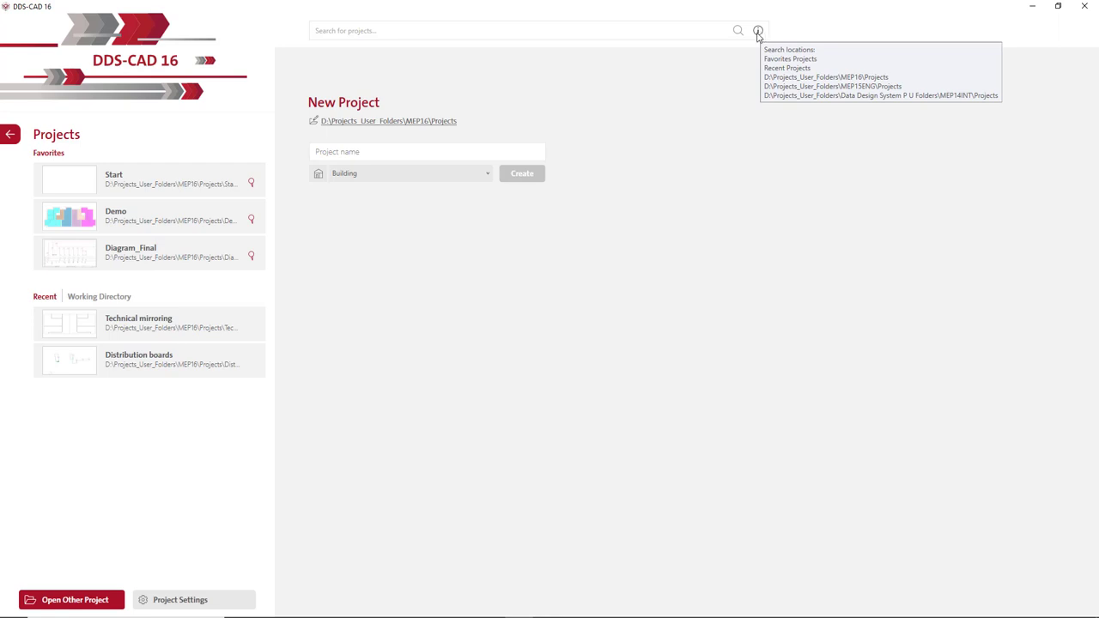
type("New Project")
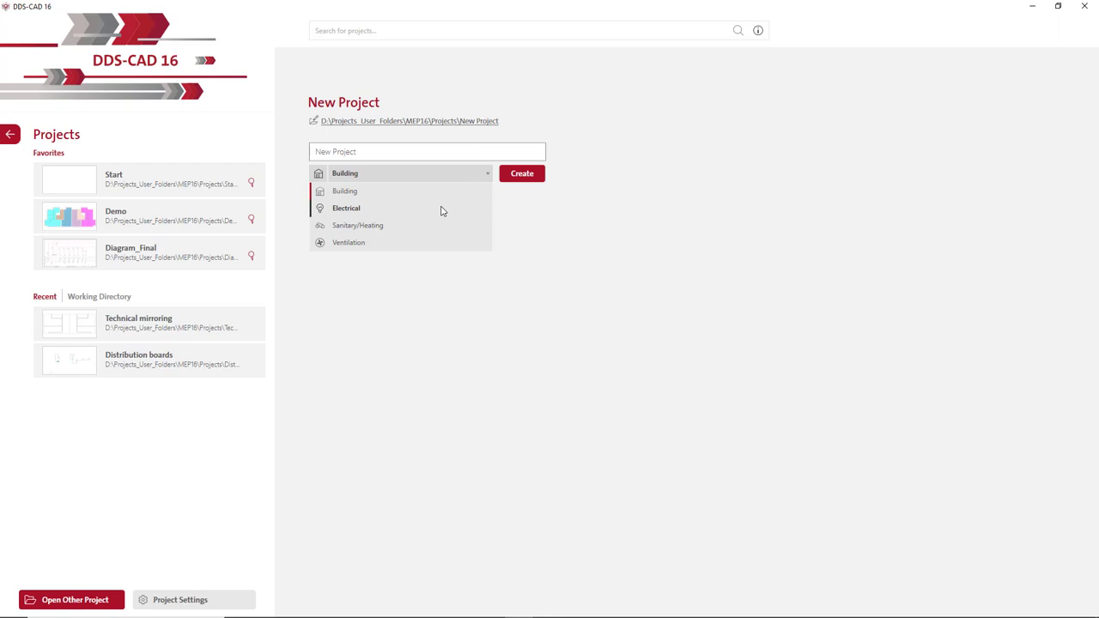
left_click(347, 208)
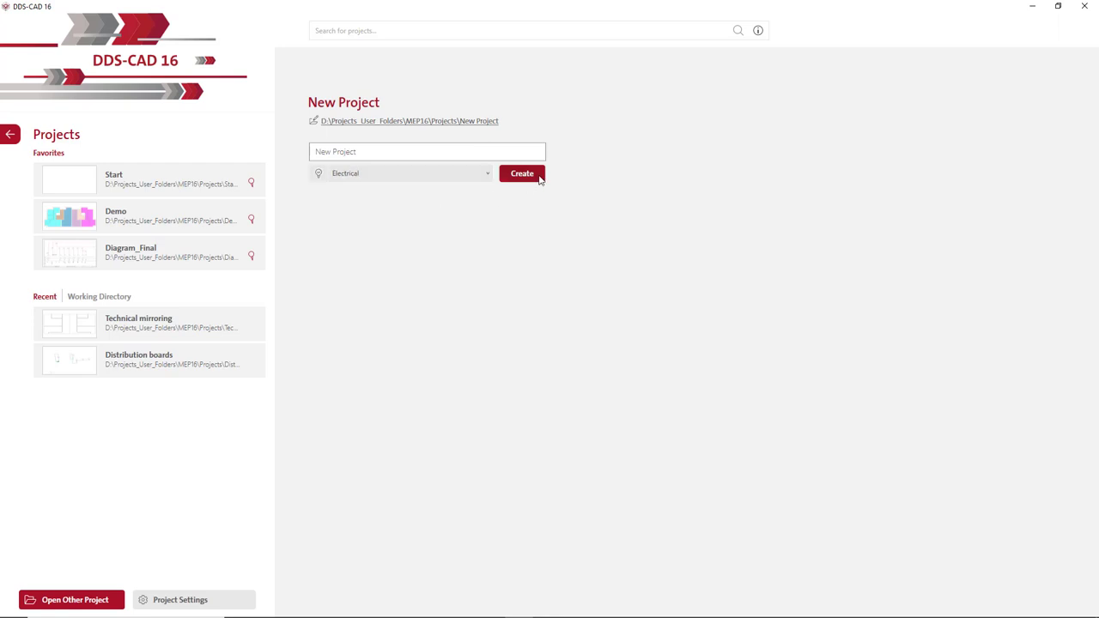
left_click(522, 173)
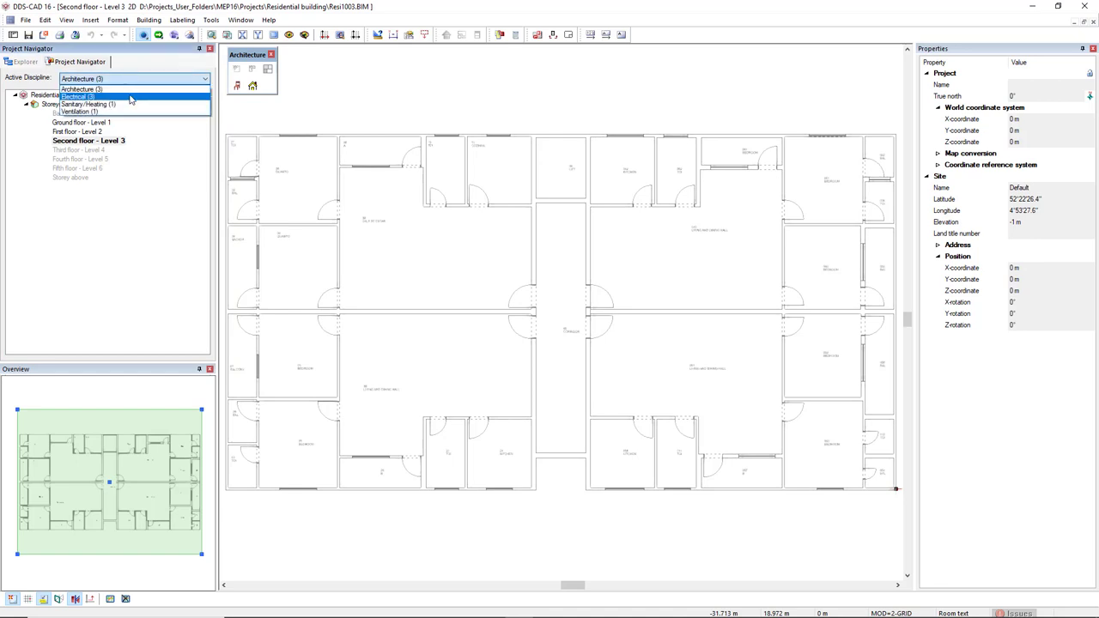
Step: Set the active discipline to Electrical and activate First floor – Level 2
left_click(97, 97)
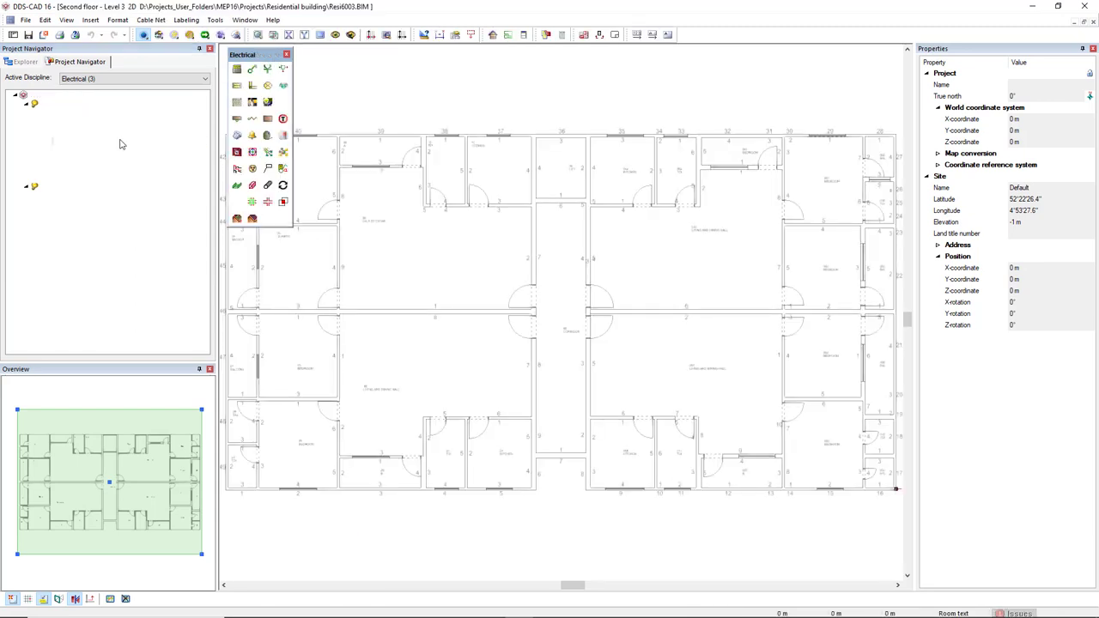
left_click(25, 112)
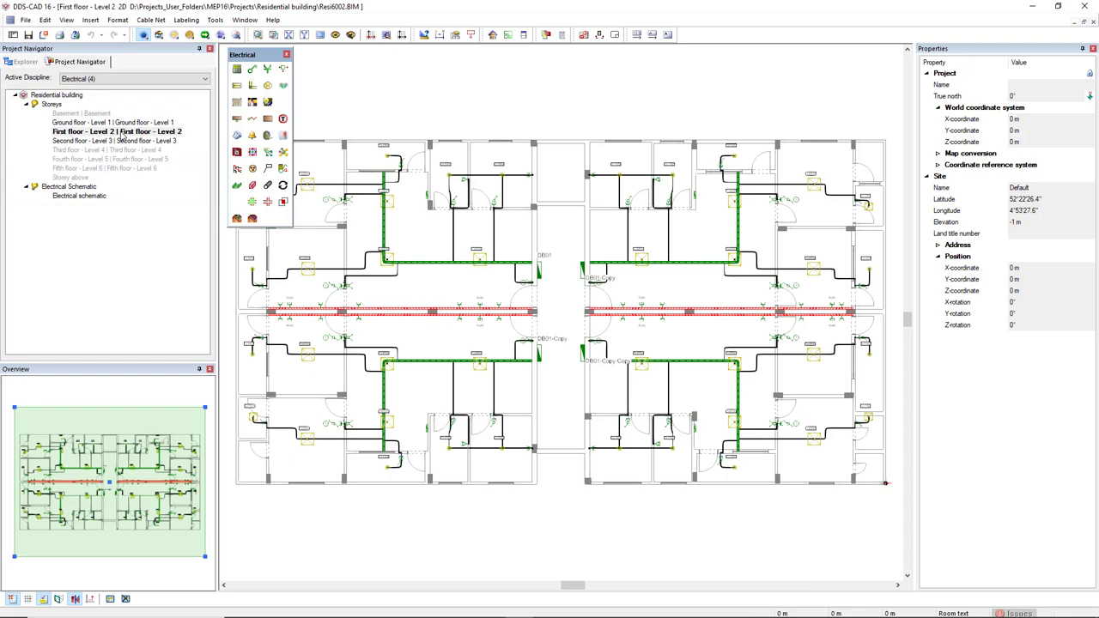
Step: Duplicate the First floor – Level 2 model to the storey above
right_click(120, 131)
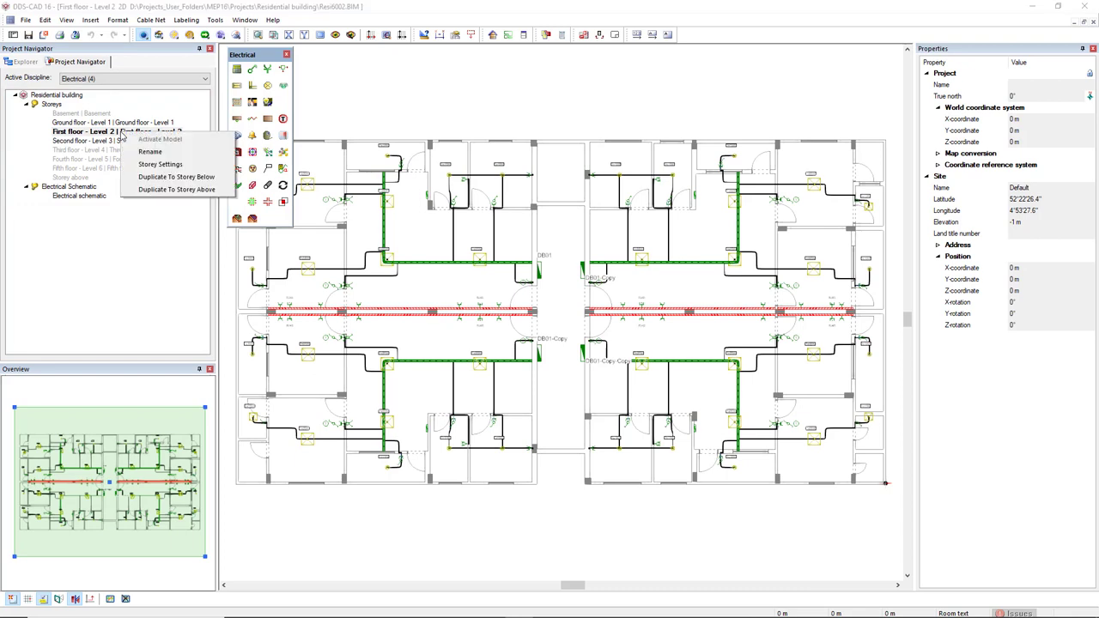
mouse_move(178, 176)
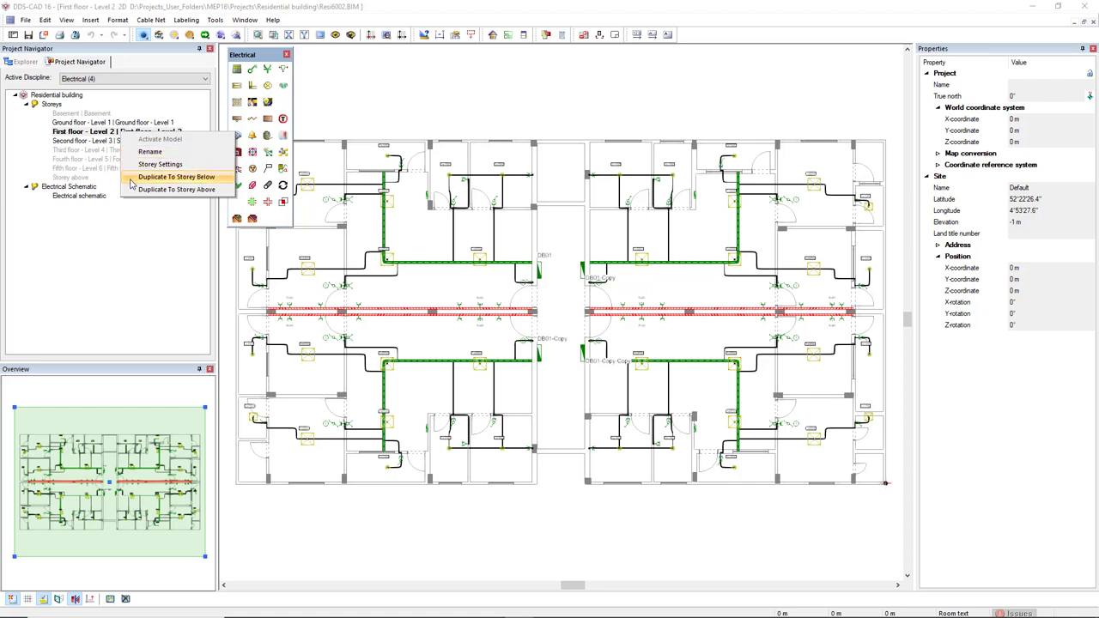
mouse_move(176, 190)
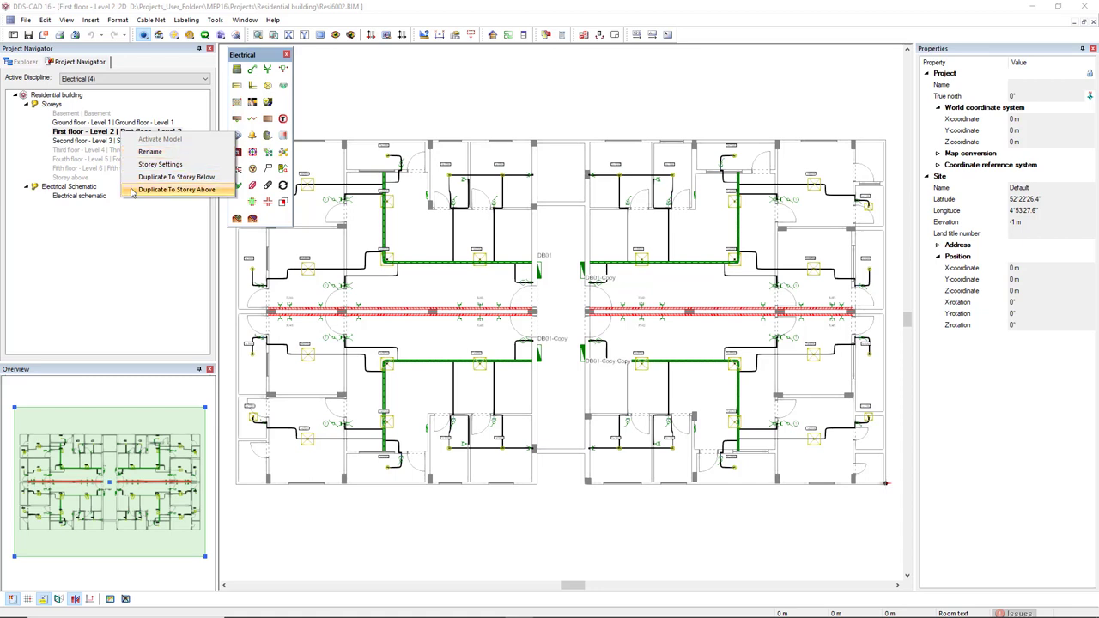
left_click(176, 189)
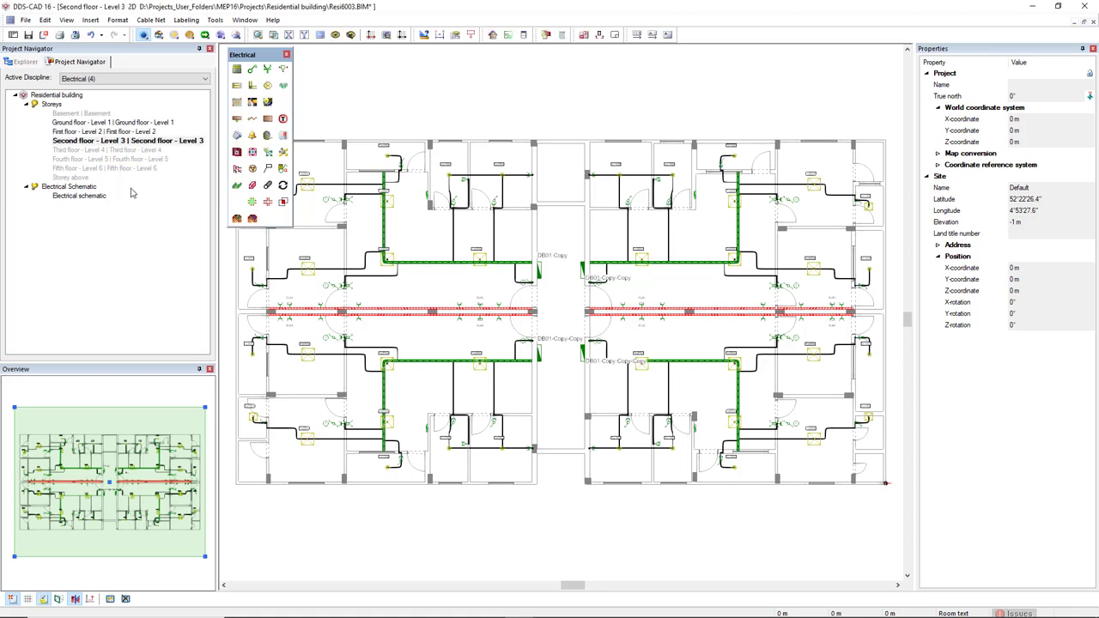